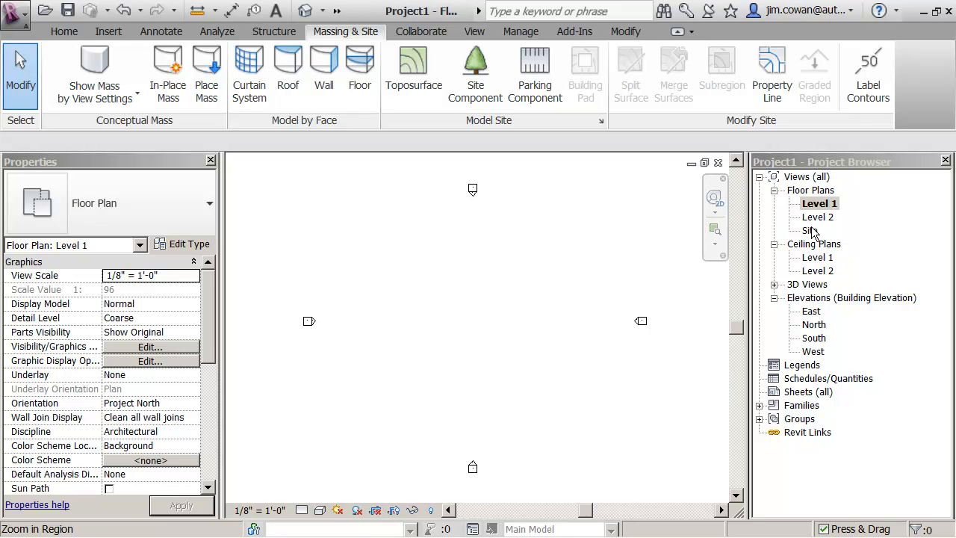
Step: Switch to the Site floor plan and review its Visibility/Graphics overrides without changing them
{"action": "double_click", "coordinate": [810, 230]}
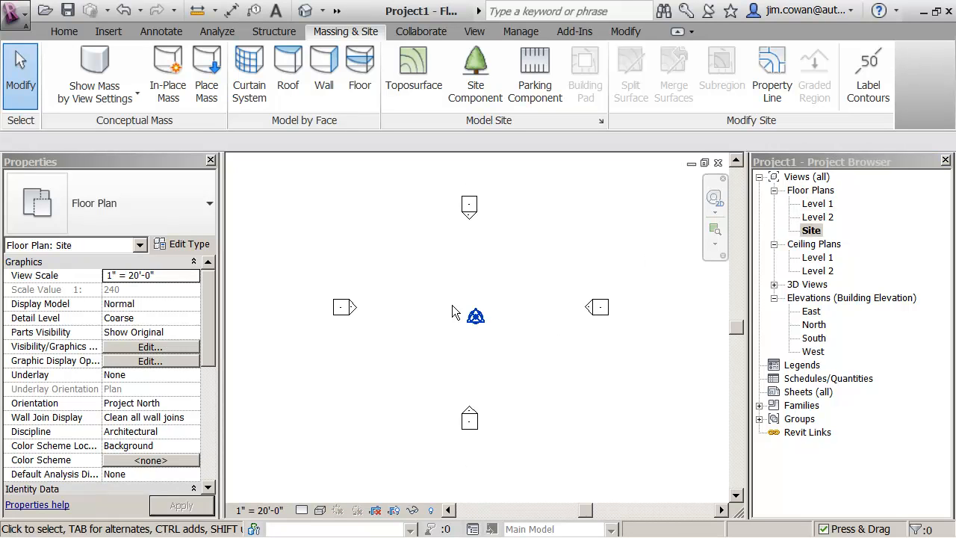
{"action": "left_click", "coordinate": [150, 347]}
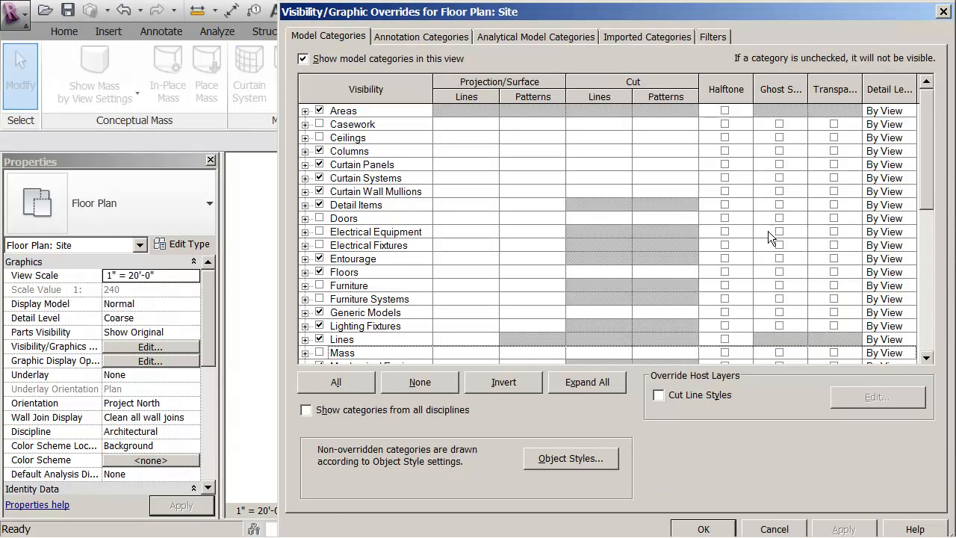
{"action": "scroll", "scroll_direction": "down", "scroll_amount": 3}
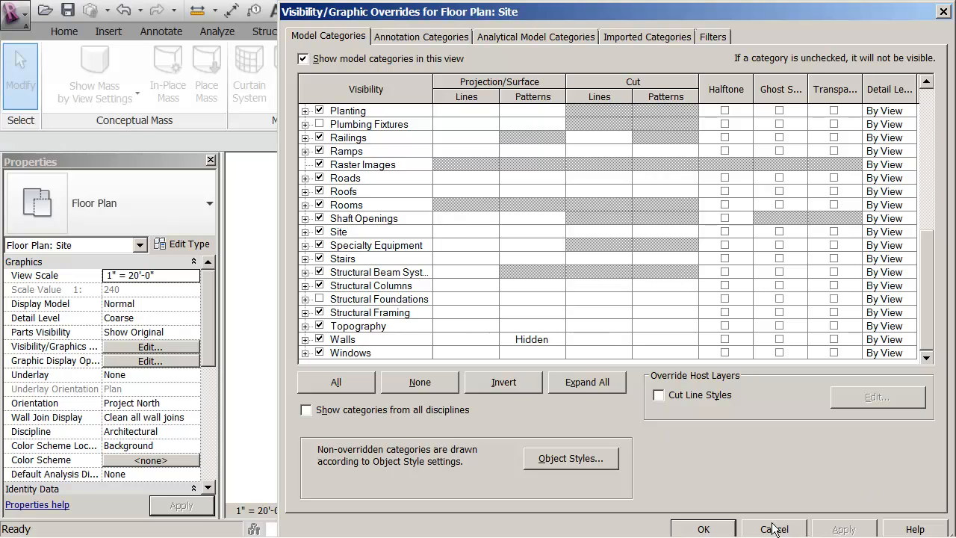
{"action": "left_click", "coordinate": [774, 529]}
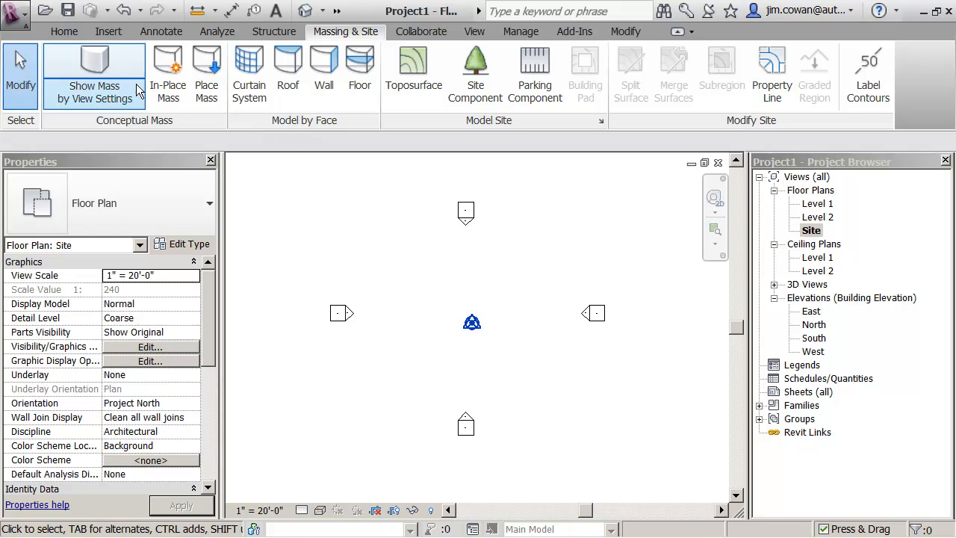
Step: Import the Site_Image_St_Louis raster file from the Class folder into the Site plan
{"action": "left_click", "coordinate": [107, 32]}
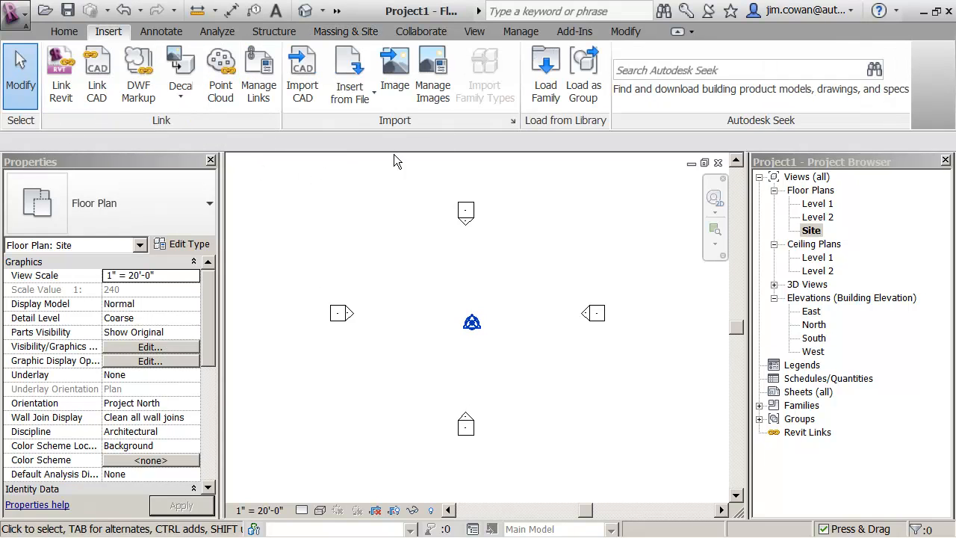
{"action": "left_click", "coordinate": [394, 75]}
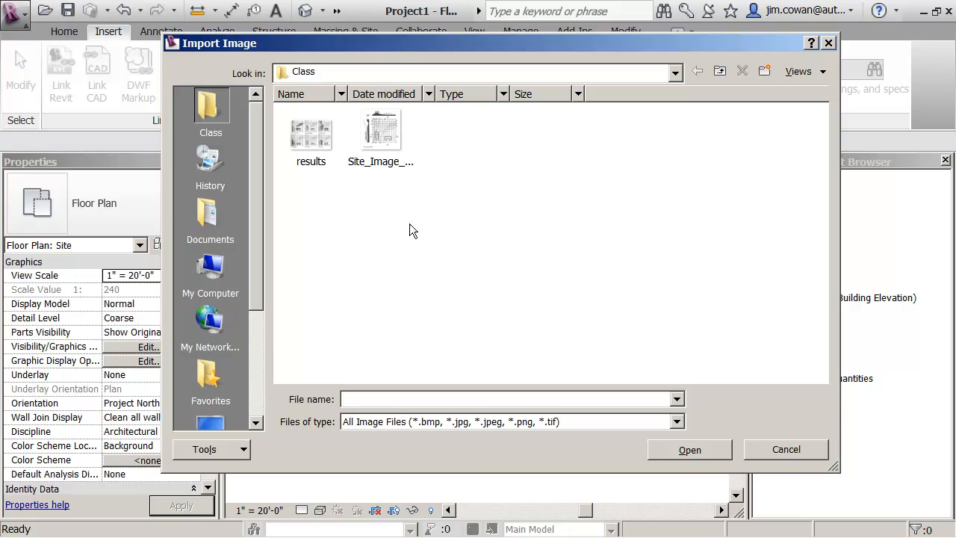
{"action": "left_click", "coordinate": [380, 131]}
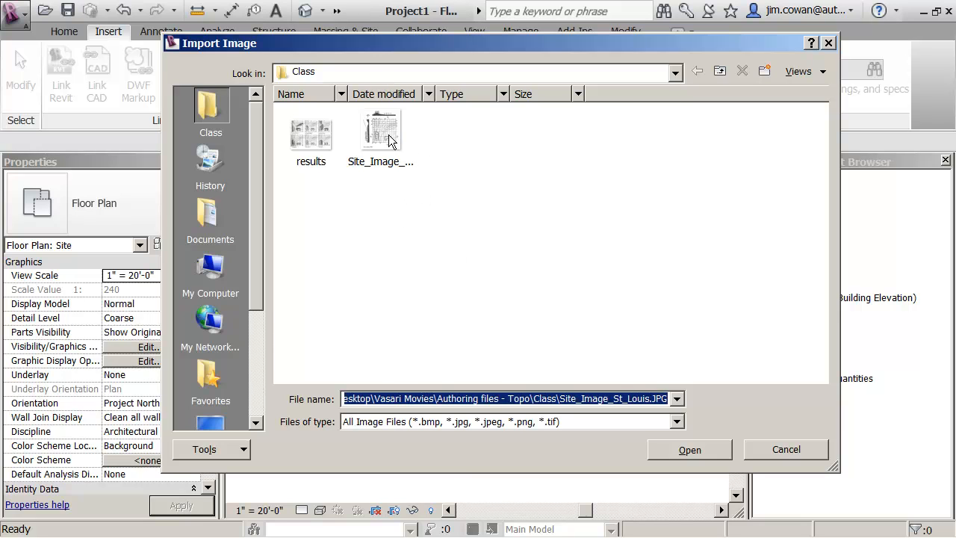
{"action": "left_click", "coordinate": [380, 132]}
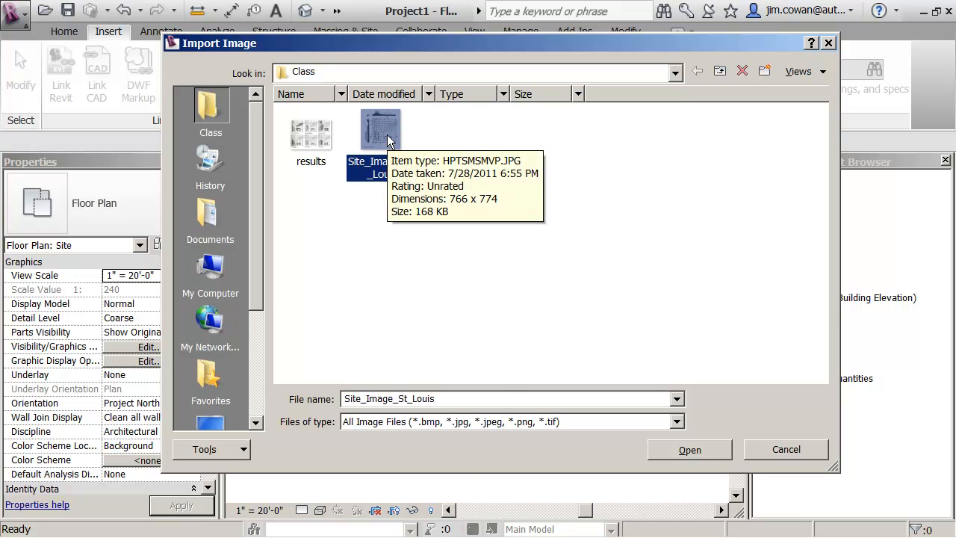
{"action": "left_click", "coordinate": [687, 448]}
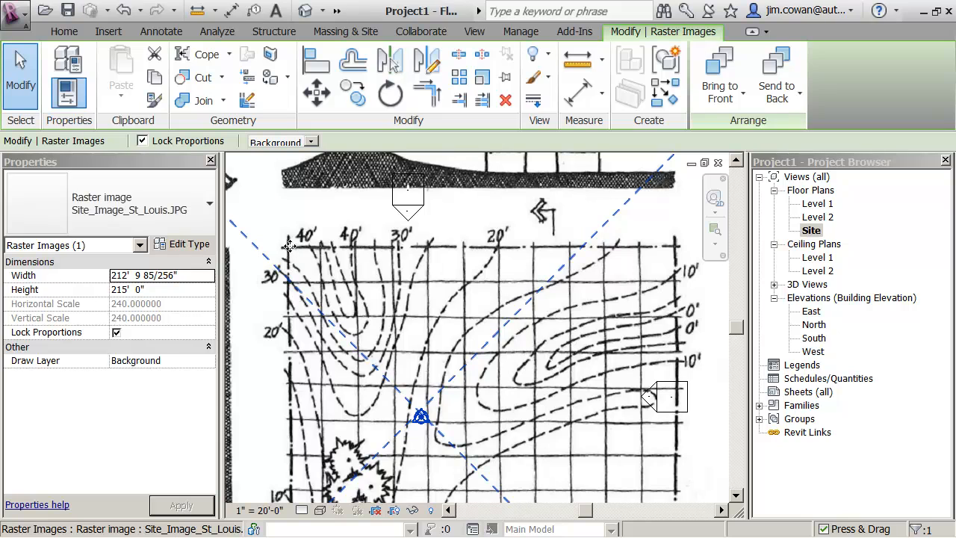
{"action": "mouse_move", "coordinate": [457, 243]}
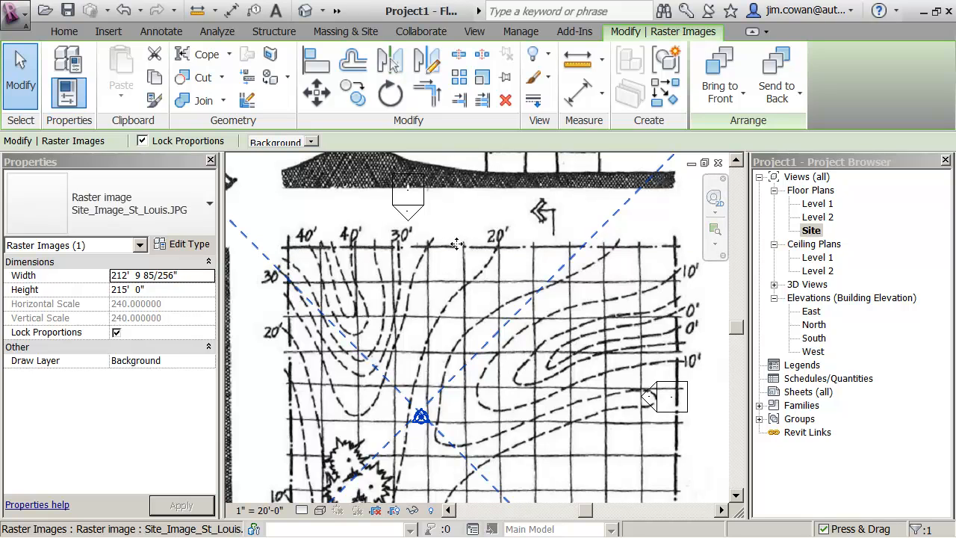
{"action": "mouse_move", "coordinate": [366, 227]}
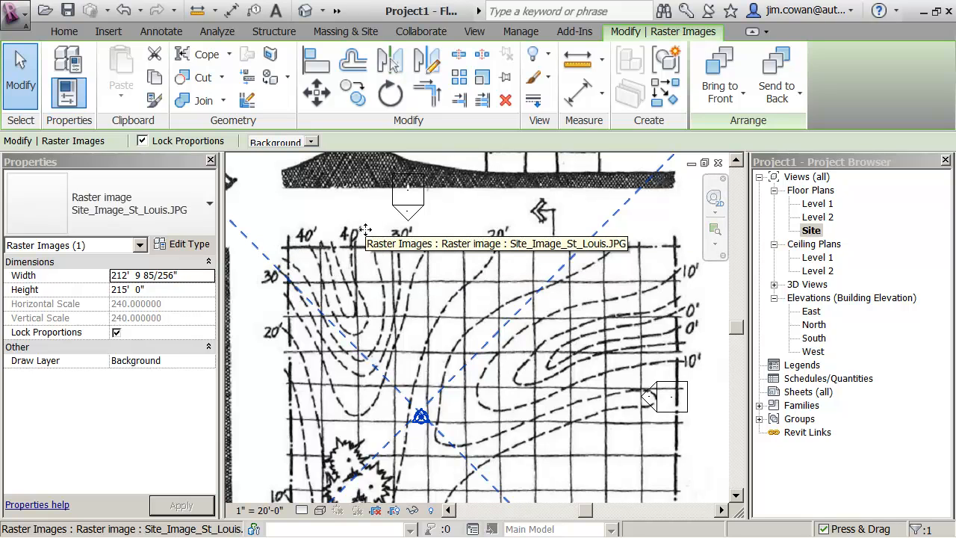
{"action": "mouse_move", "coordinate": [312, 244]}
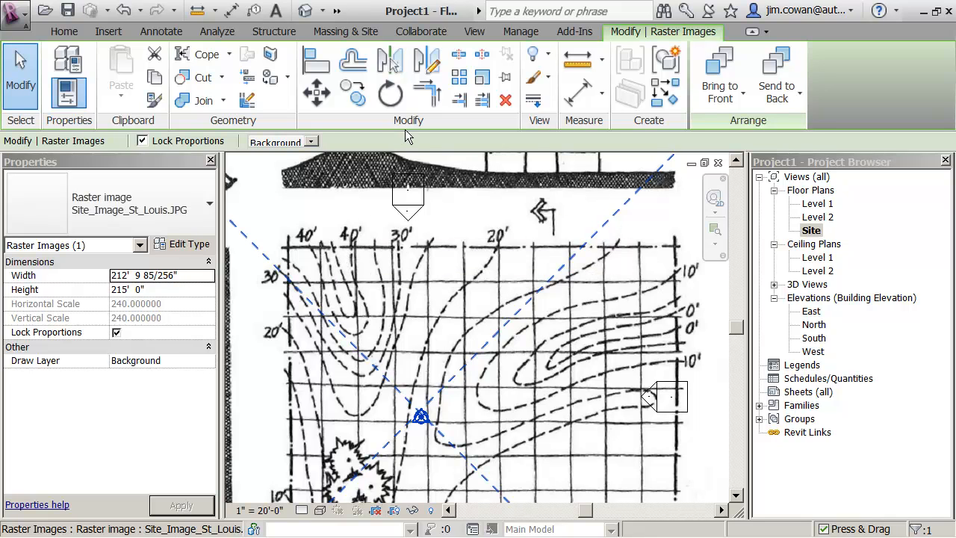
{"action": "mouse_move", "coordinate": [483, 77]}
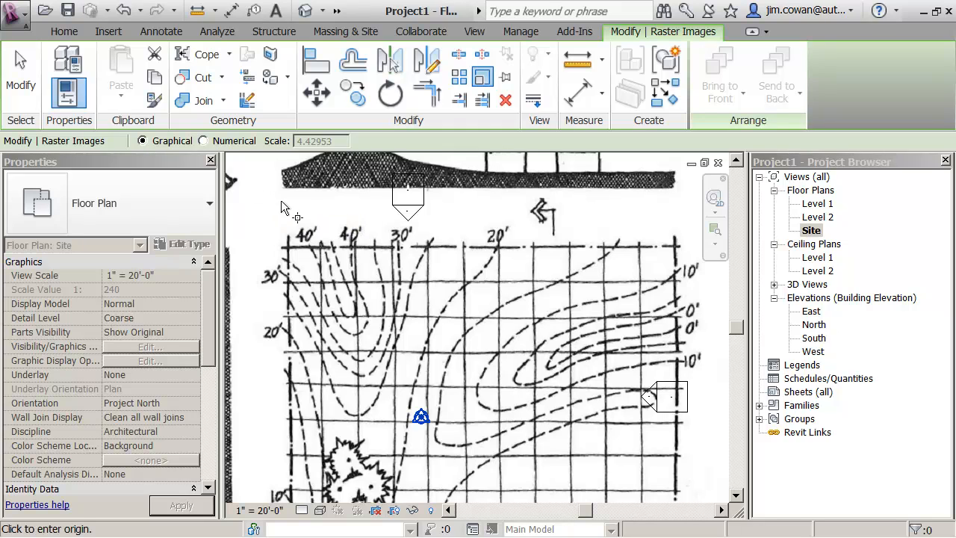
{"action": "mouse_move", "coordinate": [334, 227]}
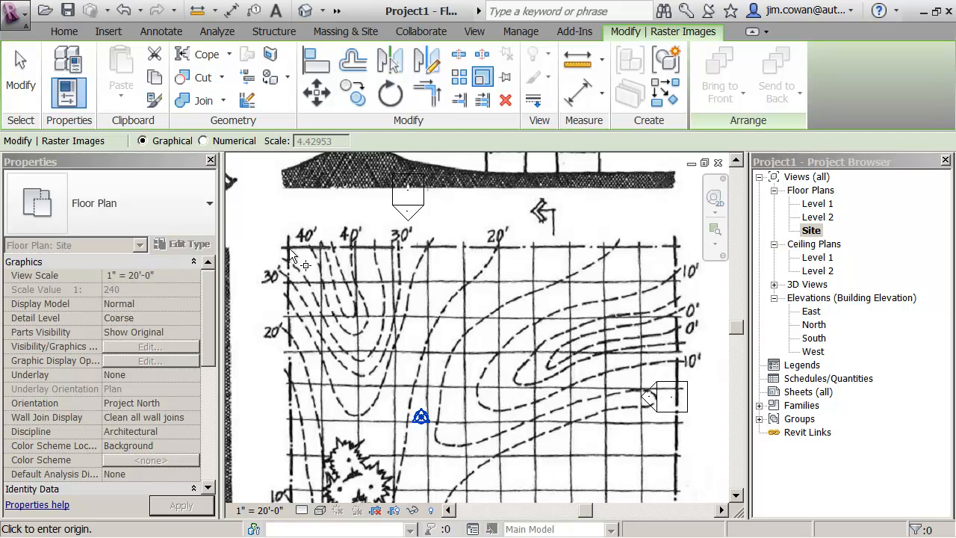
Step: Scale the site image from the origin so the measured grid span equals 55 feet
{"action": "left_click", "coordinate": [290, 257]}
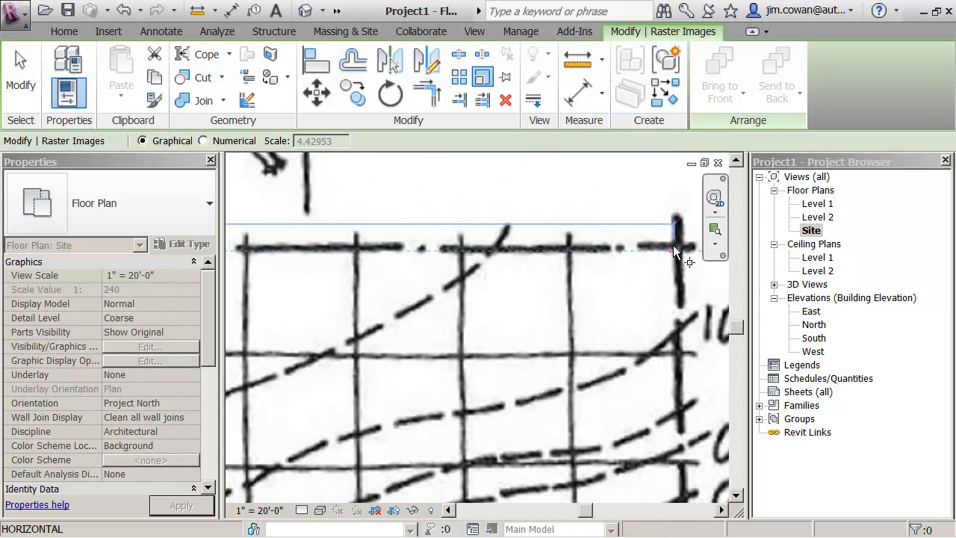
{"action": "mouse_move", "coordinate": [679, 251]}
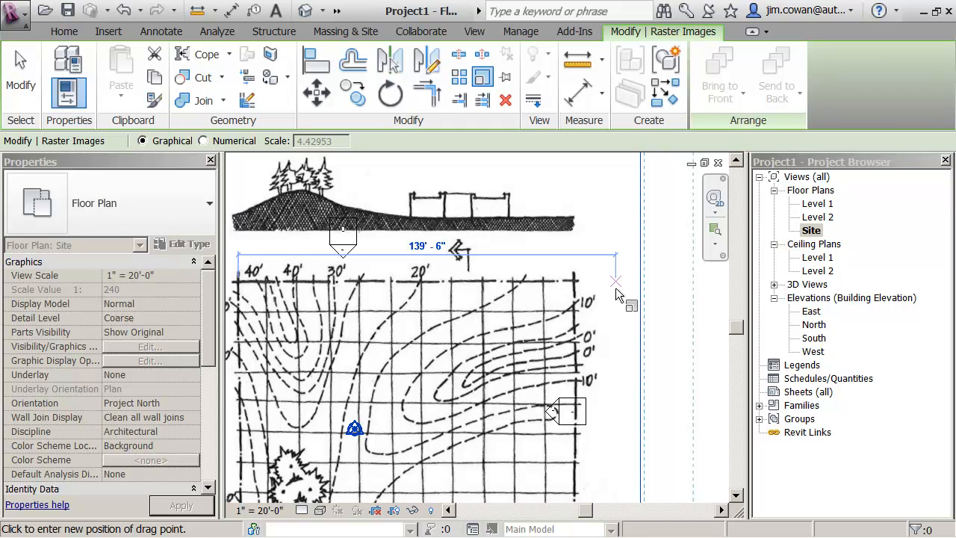
{"action": "type", "text": "55"}
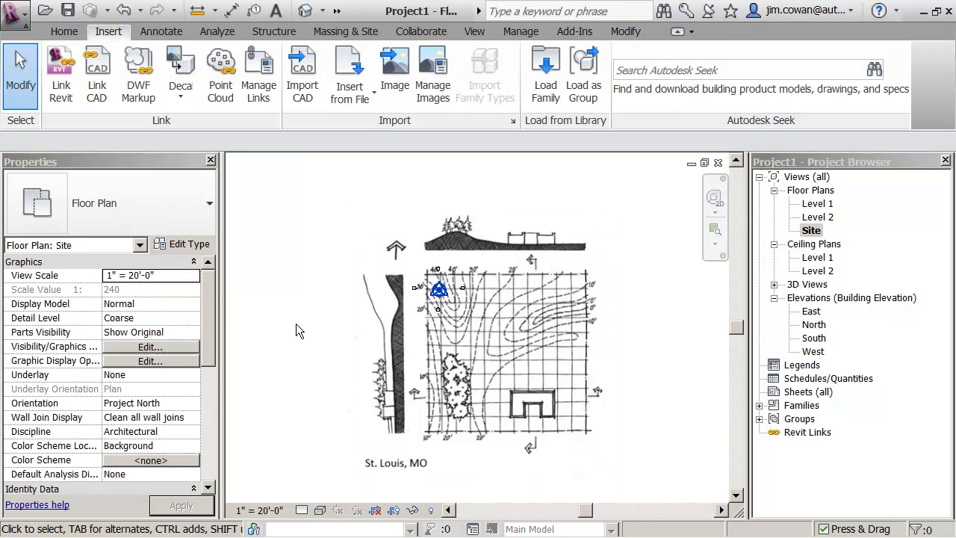
Step: Drag the site image so the origin marker sits mid-grid, then pin it in place
{"action": "left_click", "coordinate": [439, 290]}
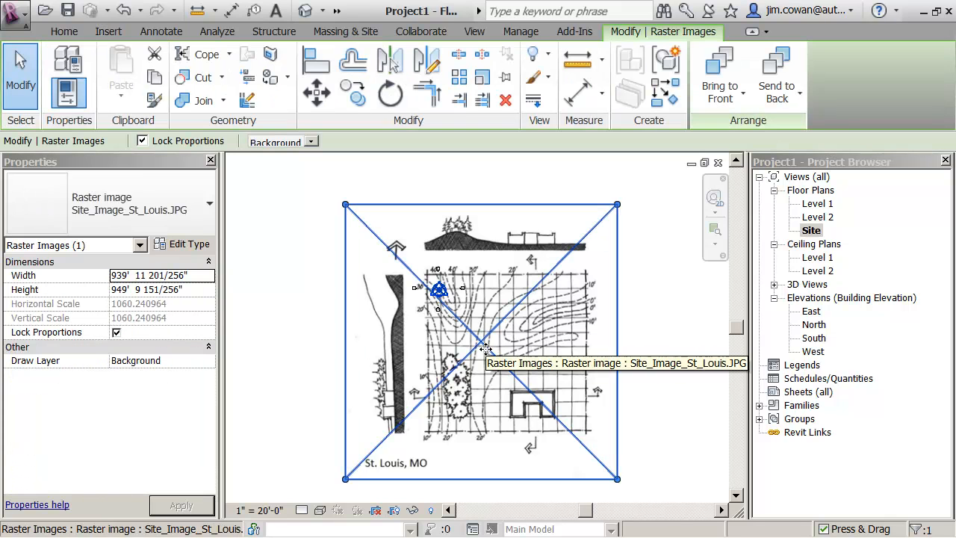
{"action": "left_click_drag", "start_coordinate": [485, 346], "coordinate": [445, 299]}
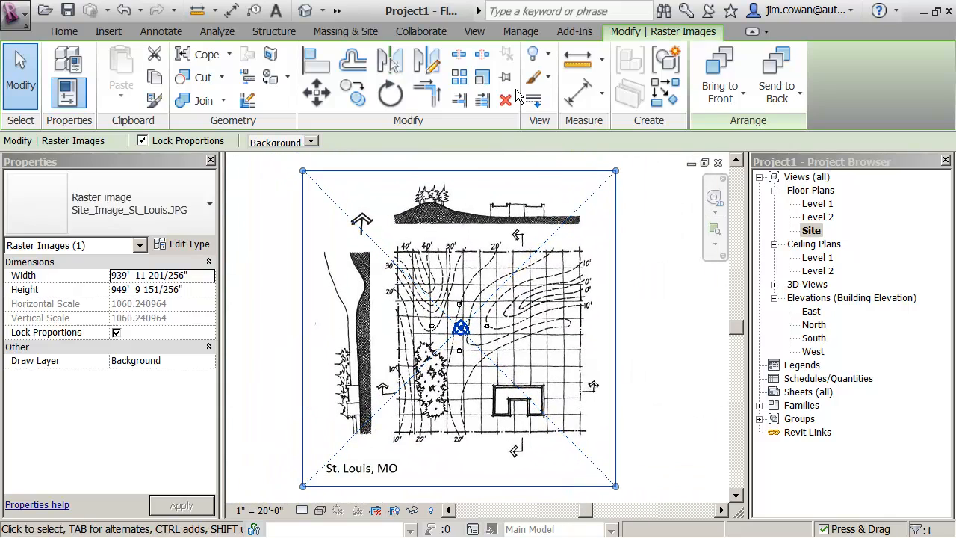
{"action": "left_click", "coordinate": [108, 32]}
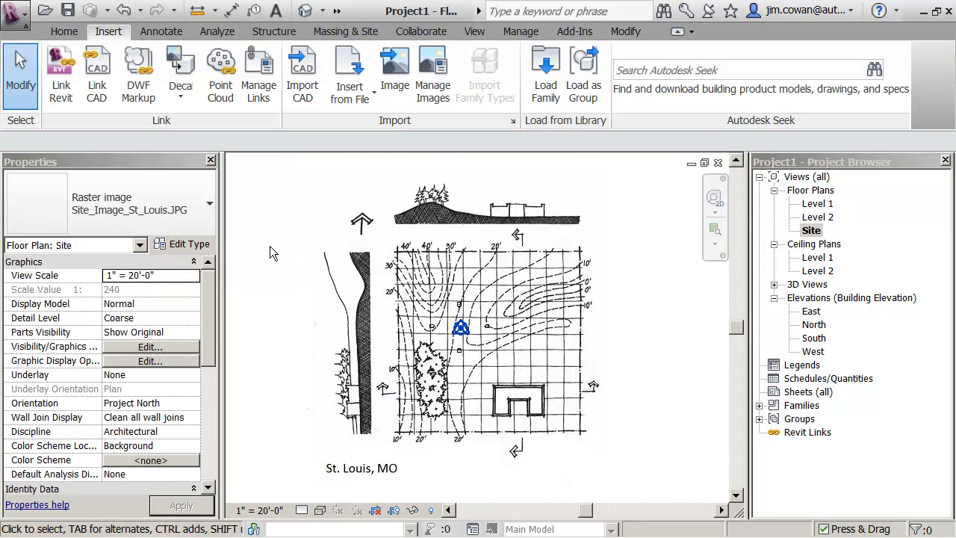